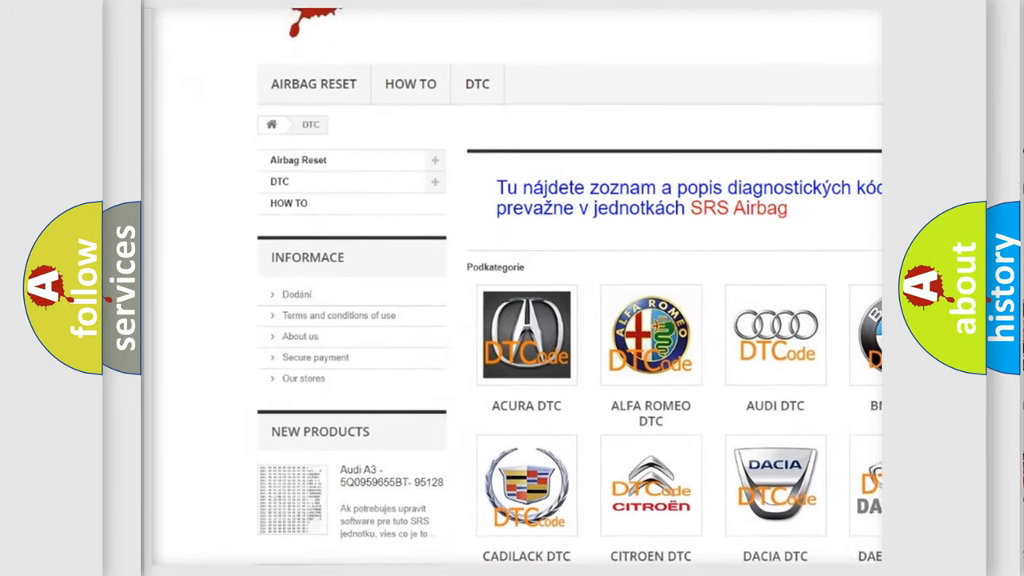
scroll("down", 3)
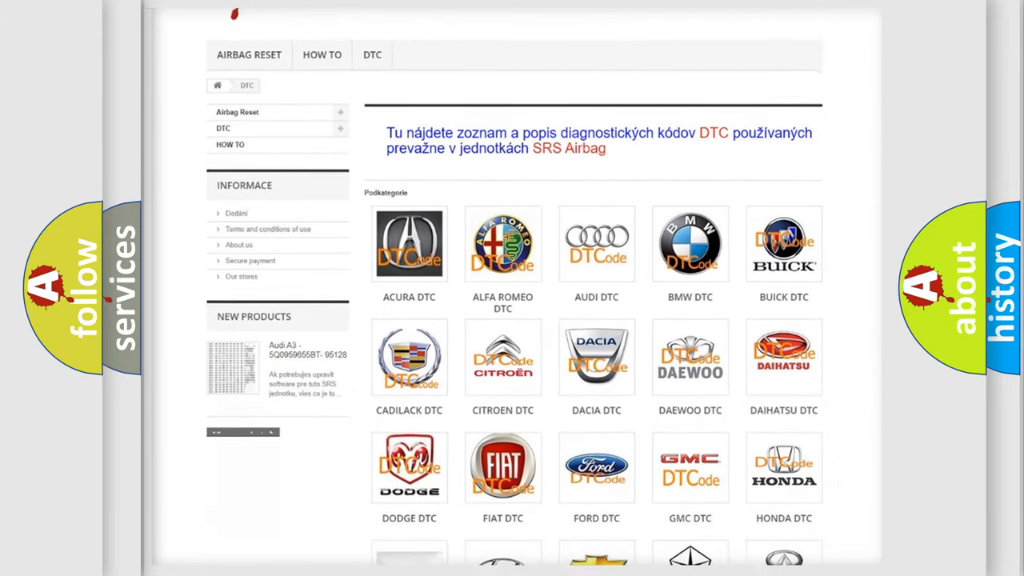
scroll("down", 3)
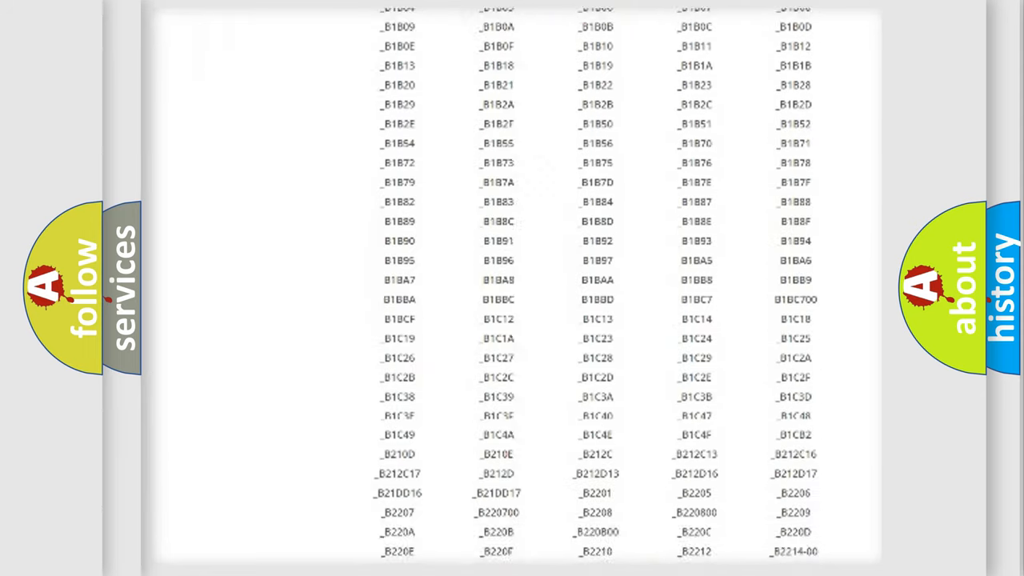
scroll("down", 3)
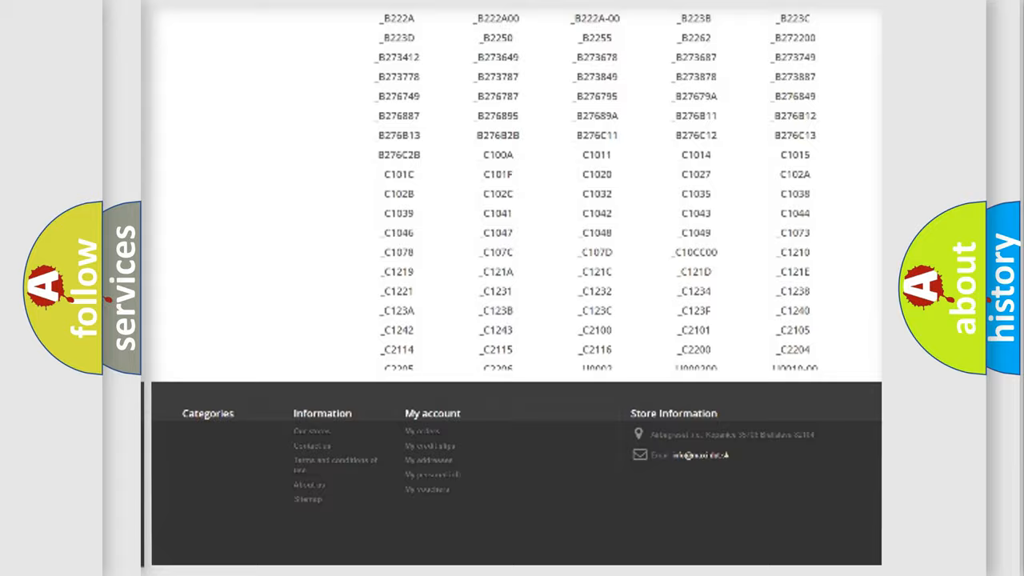
scroll("up", 3)
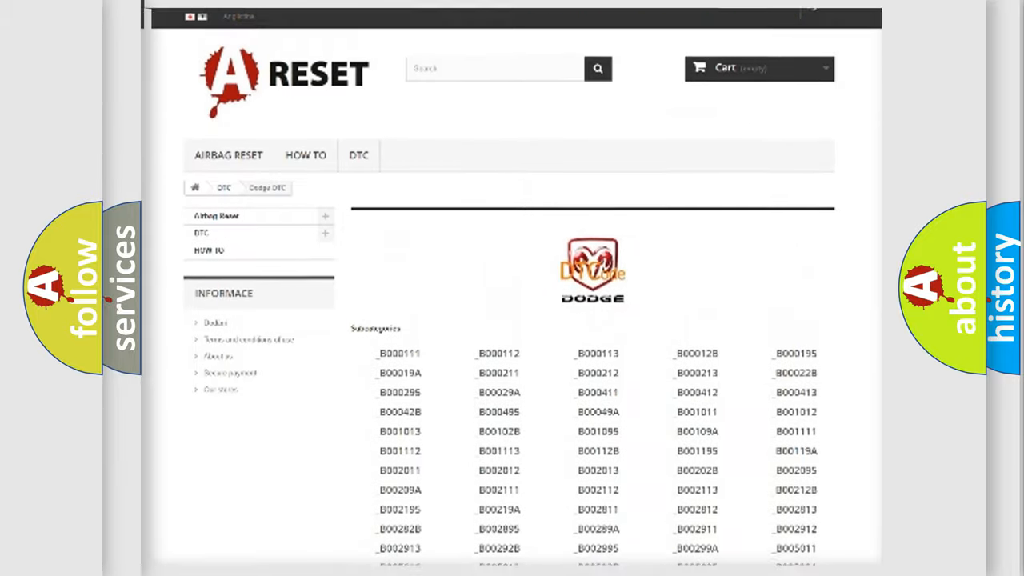